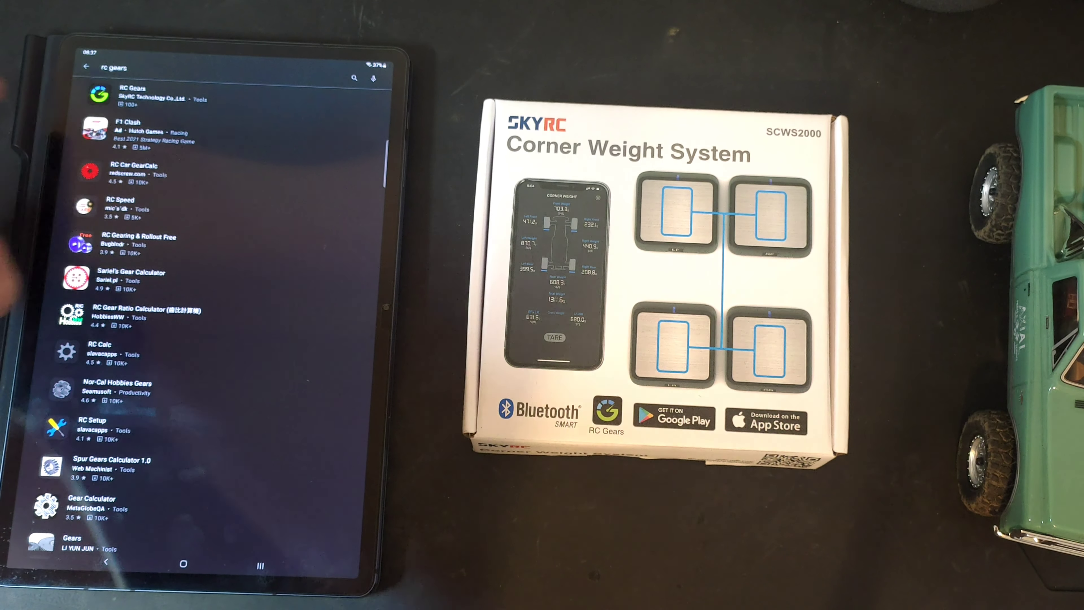
# Select the RC Gears listing by SkyRC in the Play Store results to install it
pyautogui.click(133, 93)
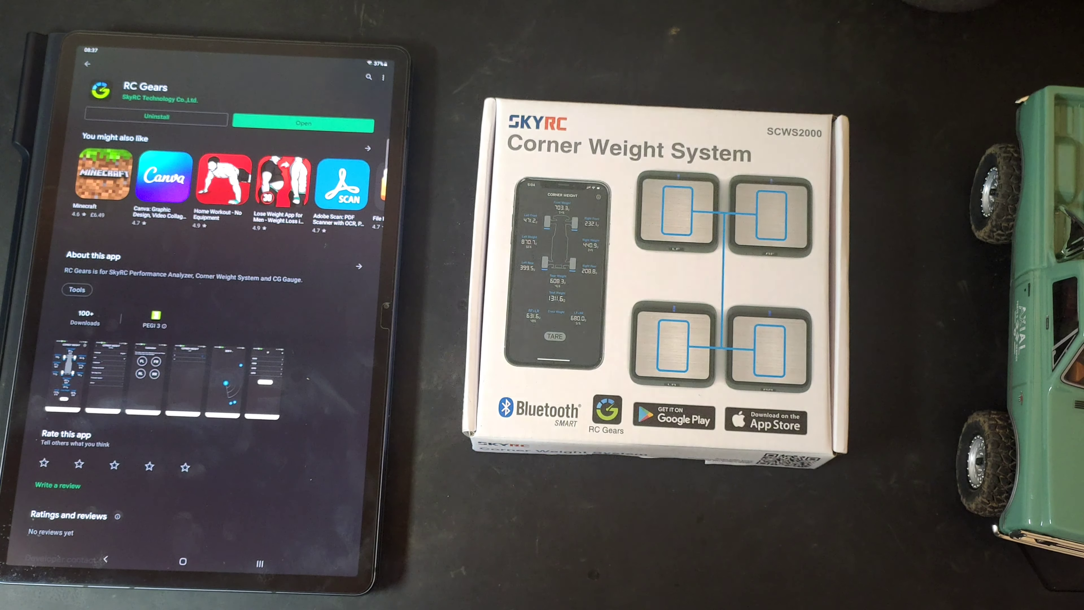
# Launch RC Gears and enter the Corner Weight System SCWS2000 section
pyautogui.click(303, 124)
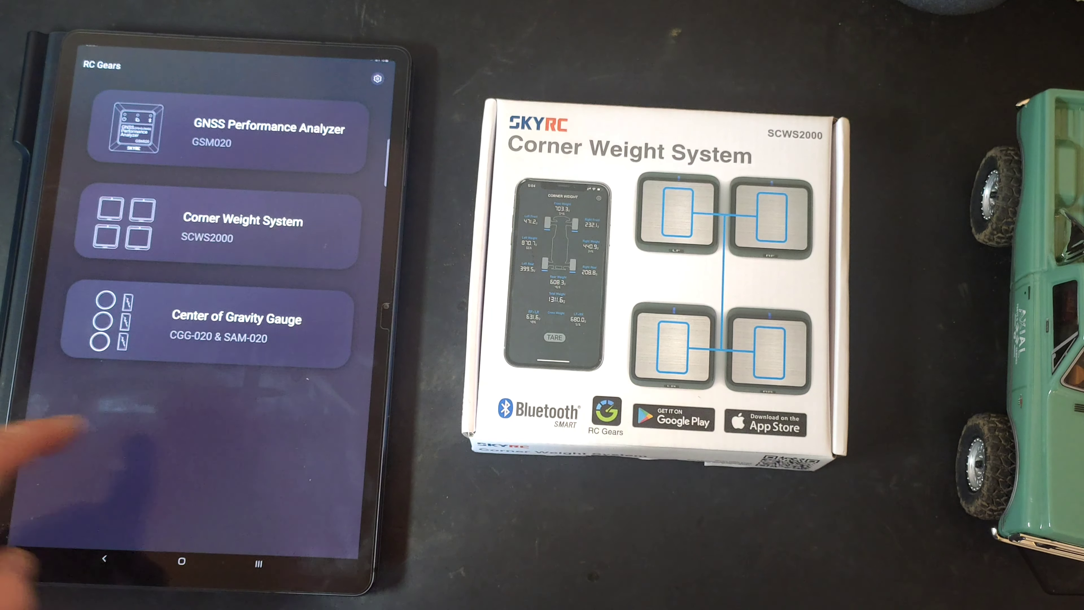
pyautogui.click(233, 223)
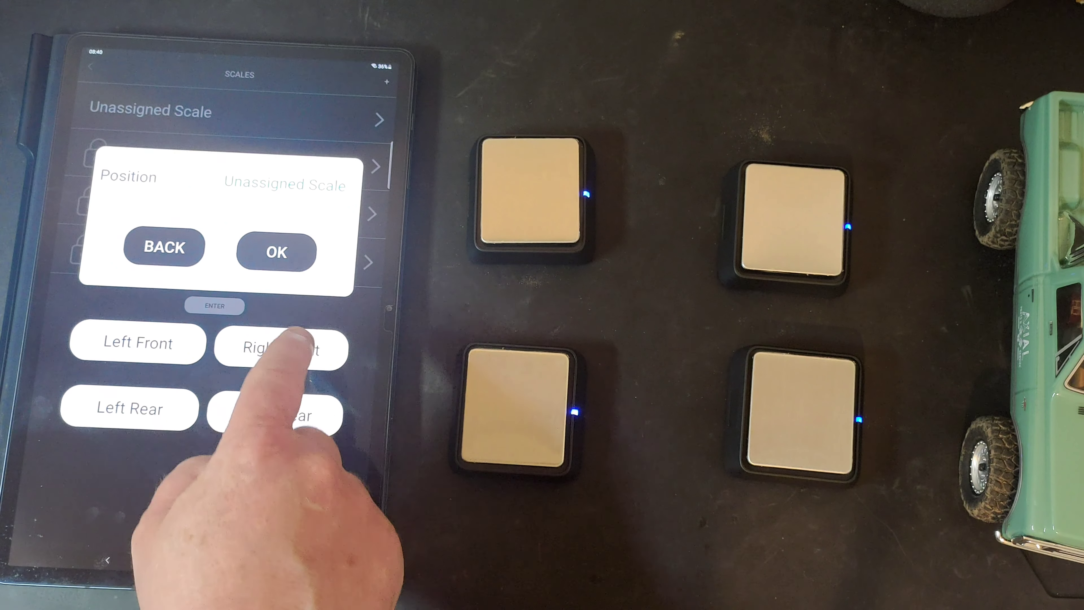
# Assign one scale as Right Front and the next as Right Rear, confirming each
pyautogui.click(284, 352)
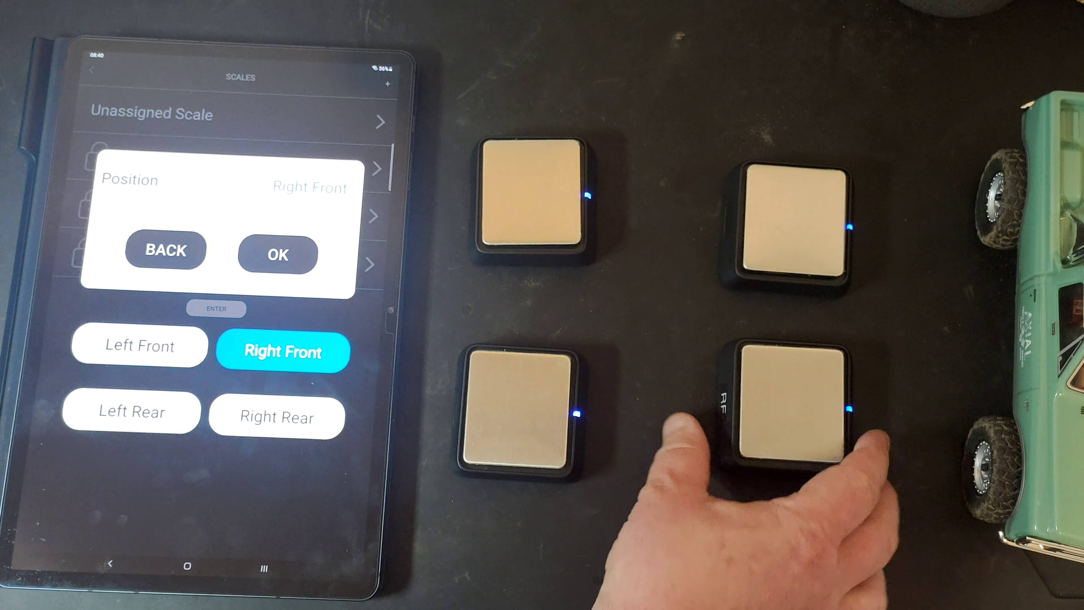
pyautogui.click(278, 254)
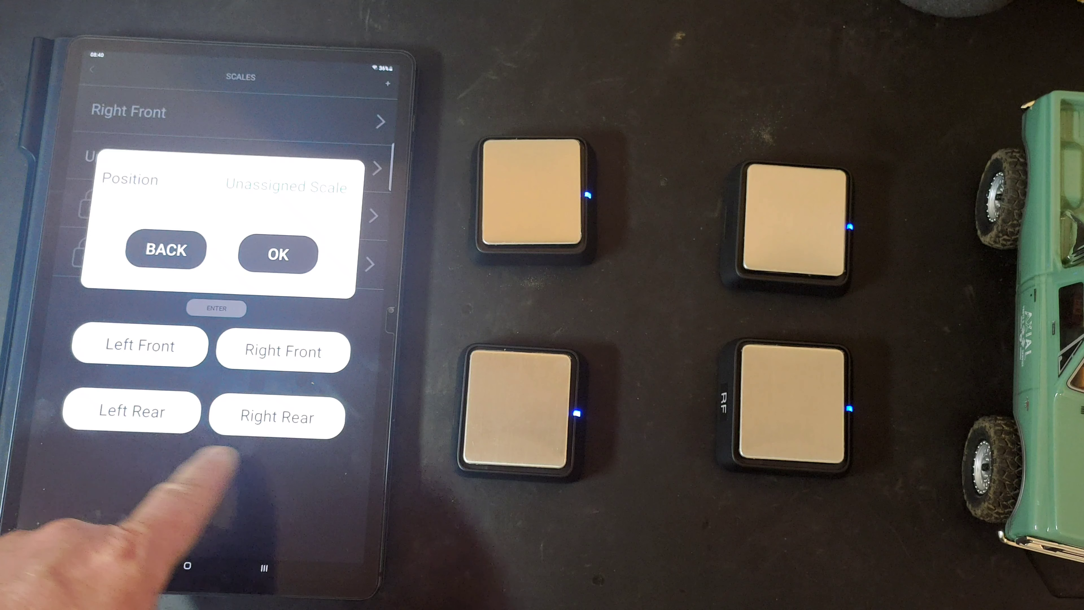
pyautogui.click(276, 417)
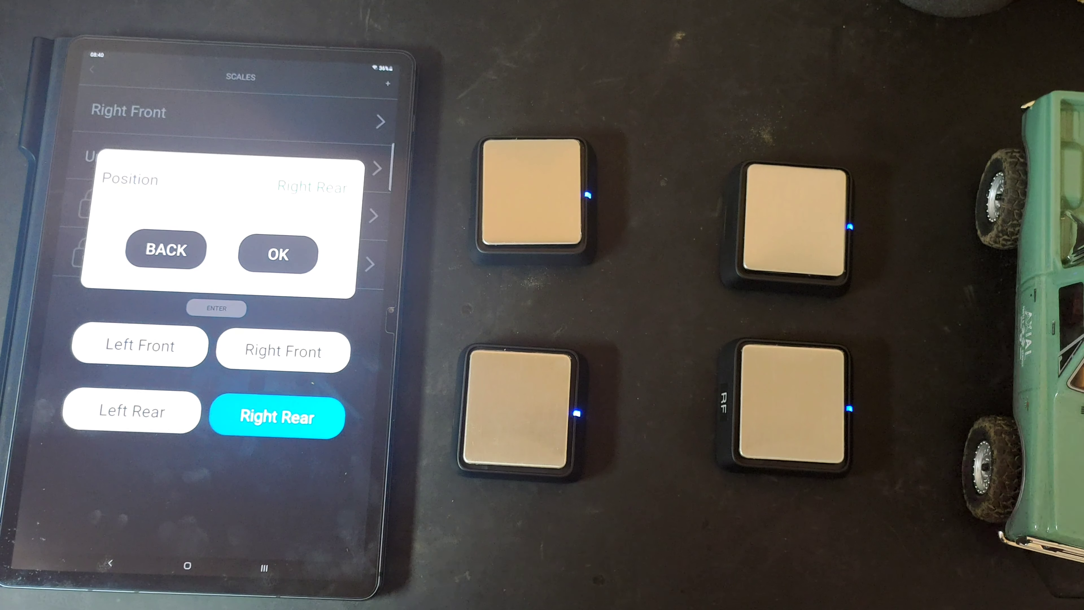
pyautogui.click(279, 254)
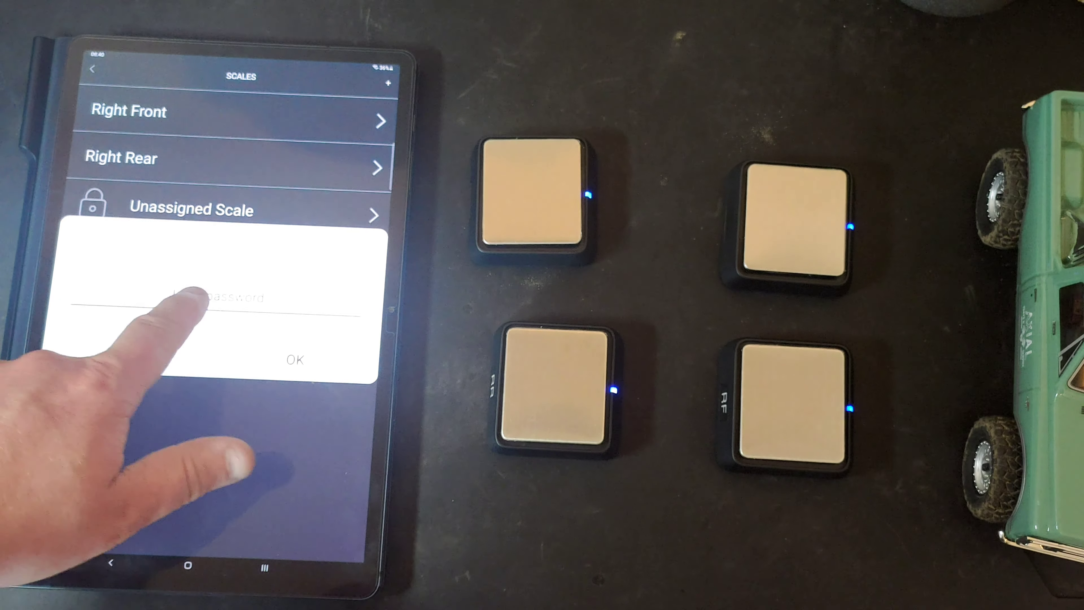
pyautogui.click(197, 298)
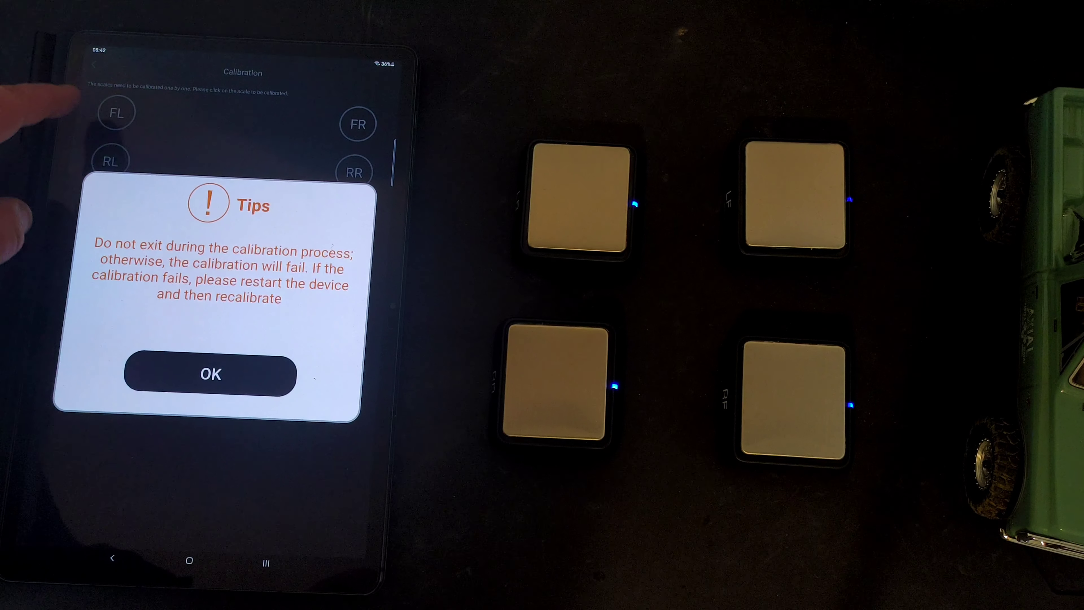
# Dismiss the calibration warning and view the Firmware version list for the scales
pyautogui.click(211, 375)
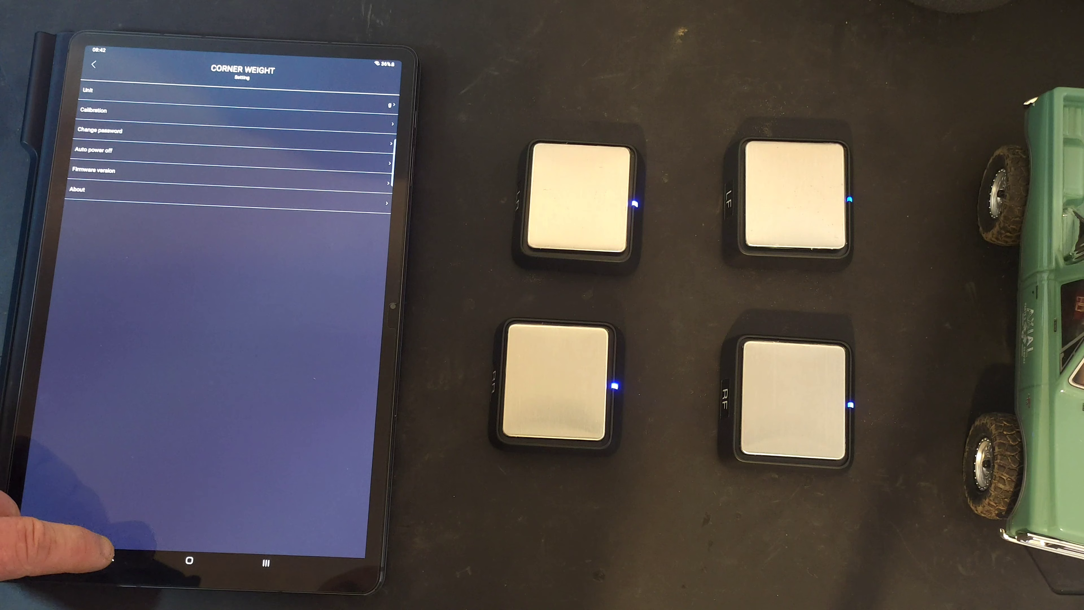
pyautogui.click(228, 113)
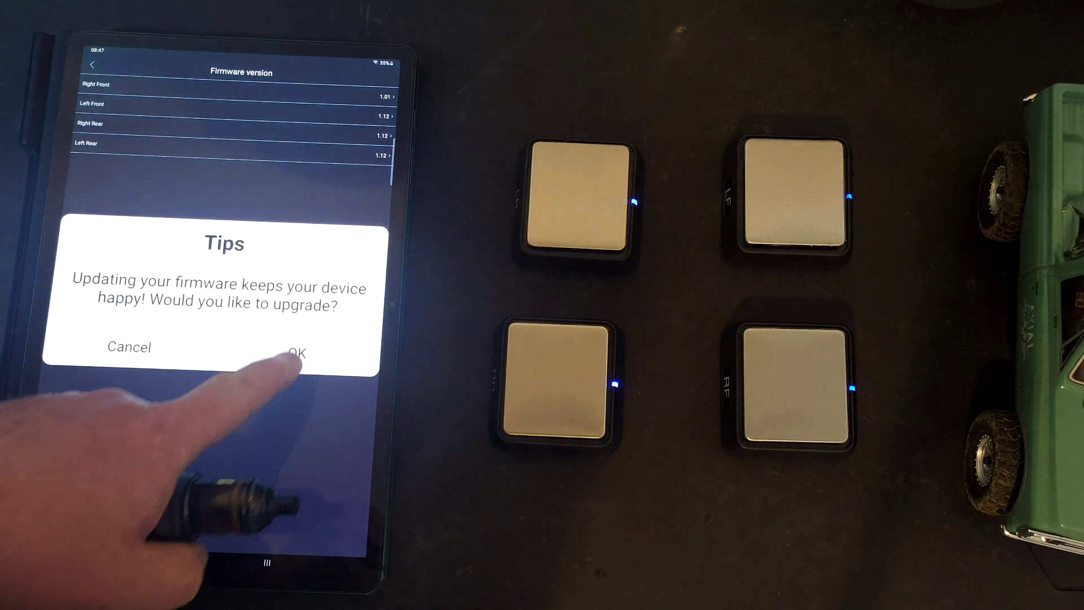
# Accept the firmware upgrade for the Right Front scale currently at 1.01
pyautogui.click(298, 353)
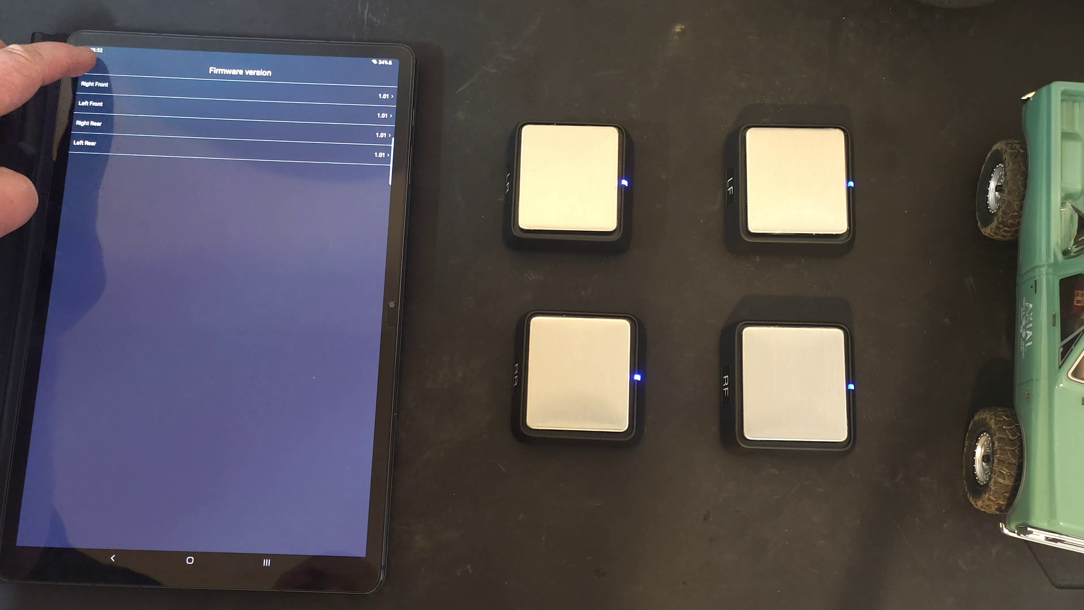
# Return from the matching Firmware version list to the Corner Weight settings
pyautogui.click(90, 65)
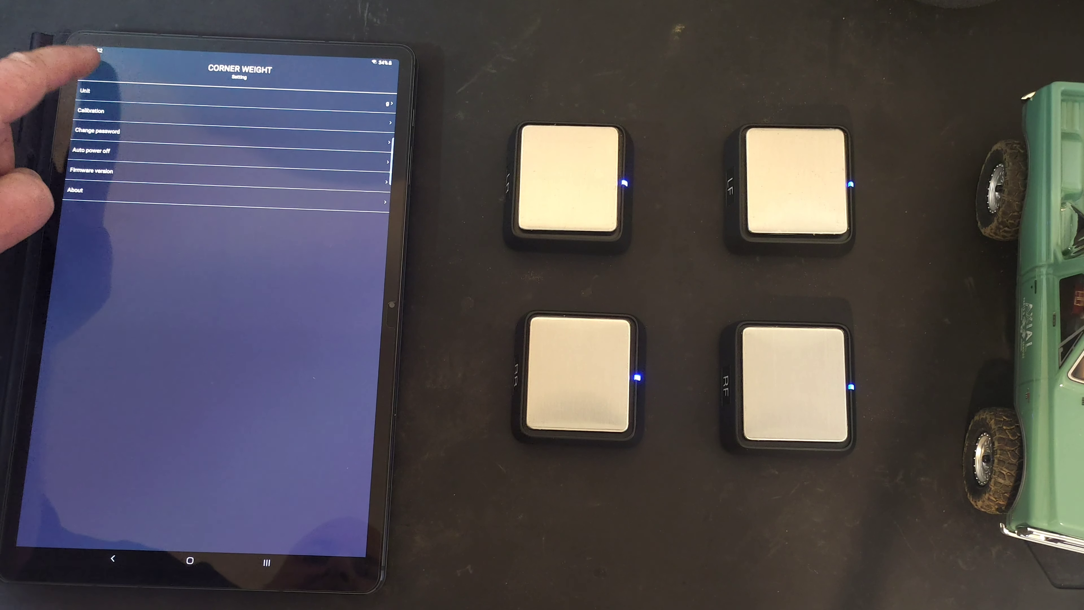
# Go back from Corner Weight Setting to the RC Gears main product list
pyautogui.click(91, 63)
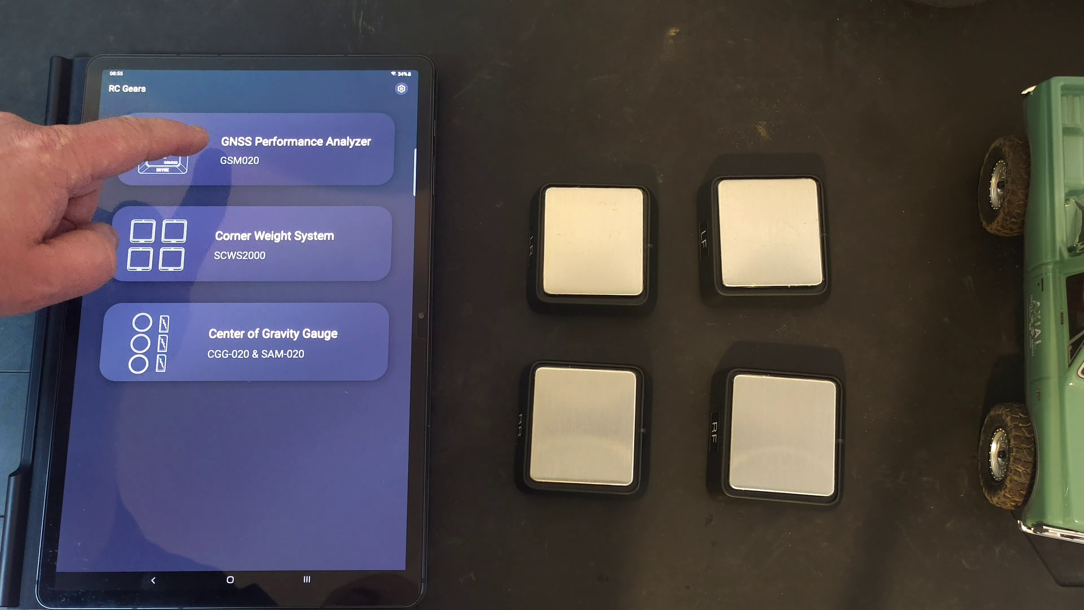
# Enter the Center of Gravity Gauge (CGG-020 & SAM-020) device page showing Model 1 readouts
pyautogui.click(295, 148)
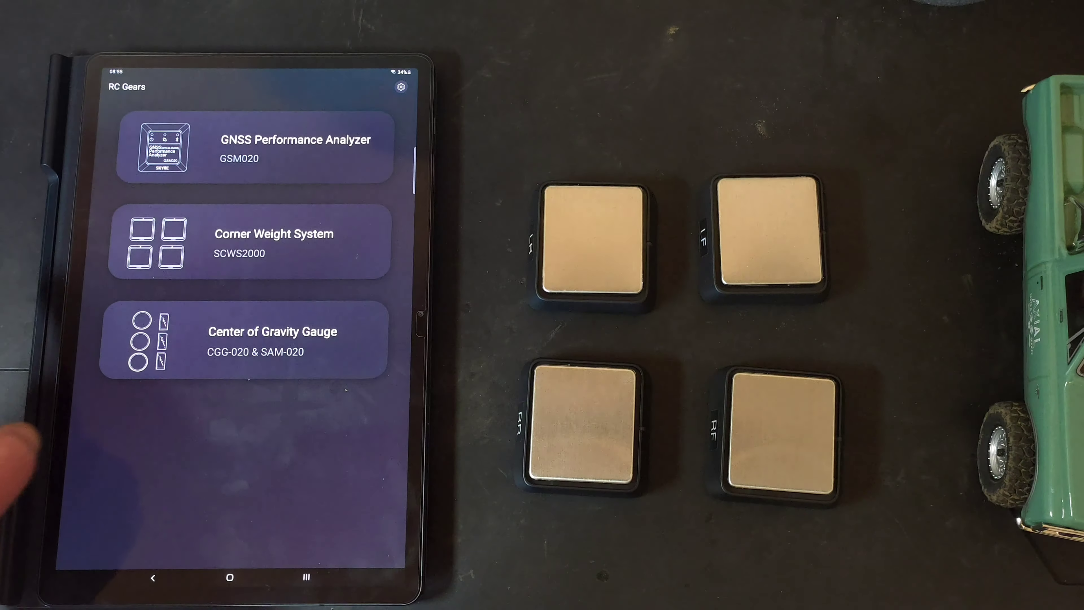
pyautogui.click(272, 332)
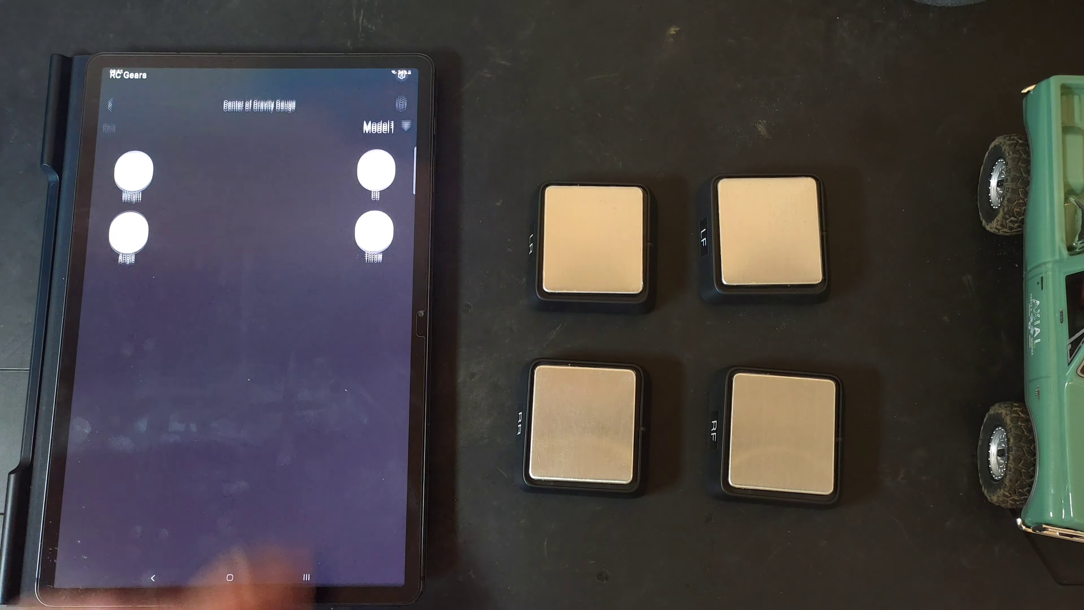